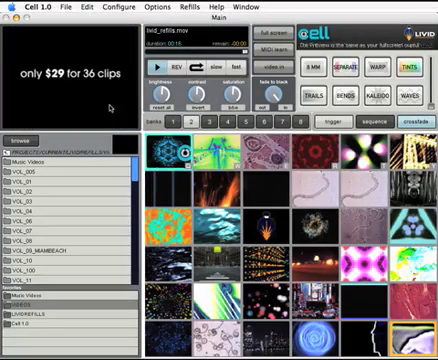
- Show the video input settings with the DV, IIDC FireWire and USB digitizer choices listed
left_click(158, 7)
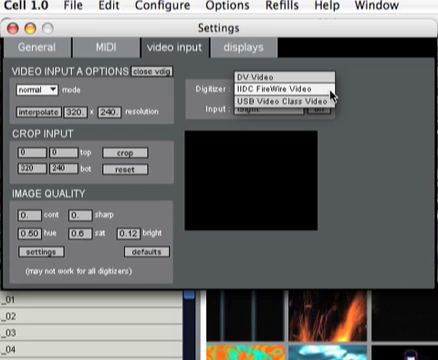
- Choose the DV Video digitizer with iSight input, then close Settings back to the clip library
left_click(287, 91)
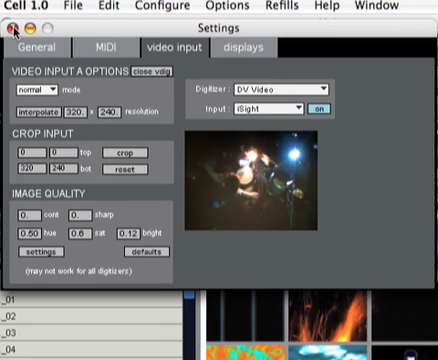
left_click(12, 20)
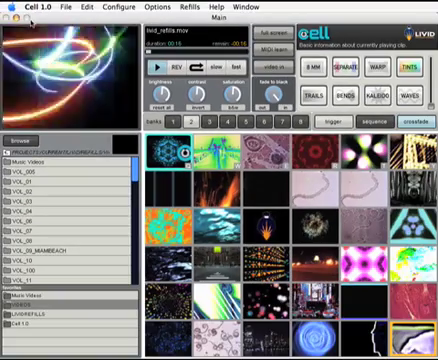